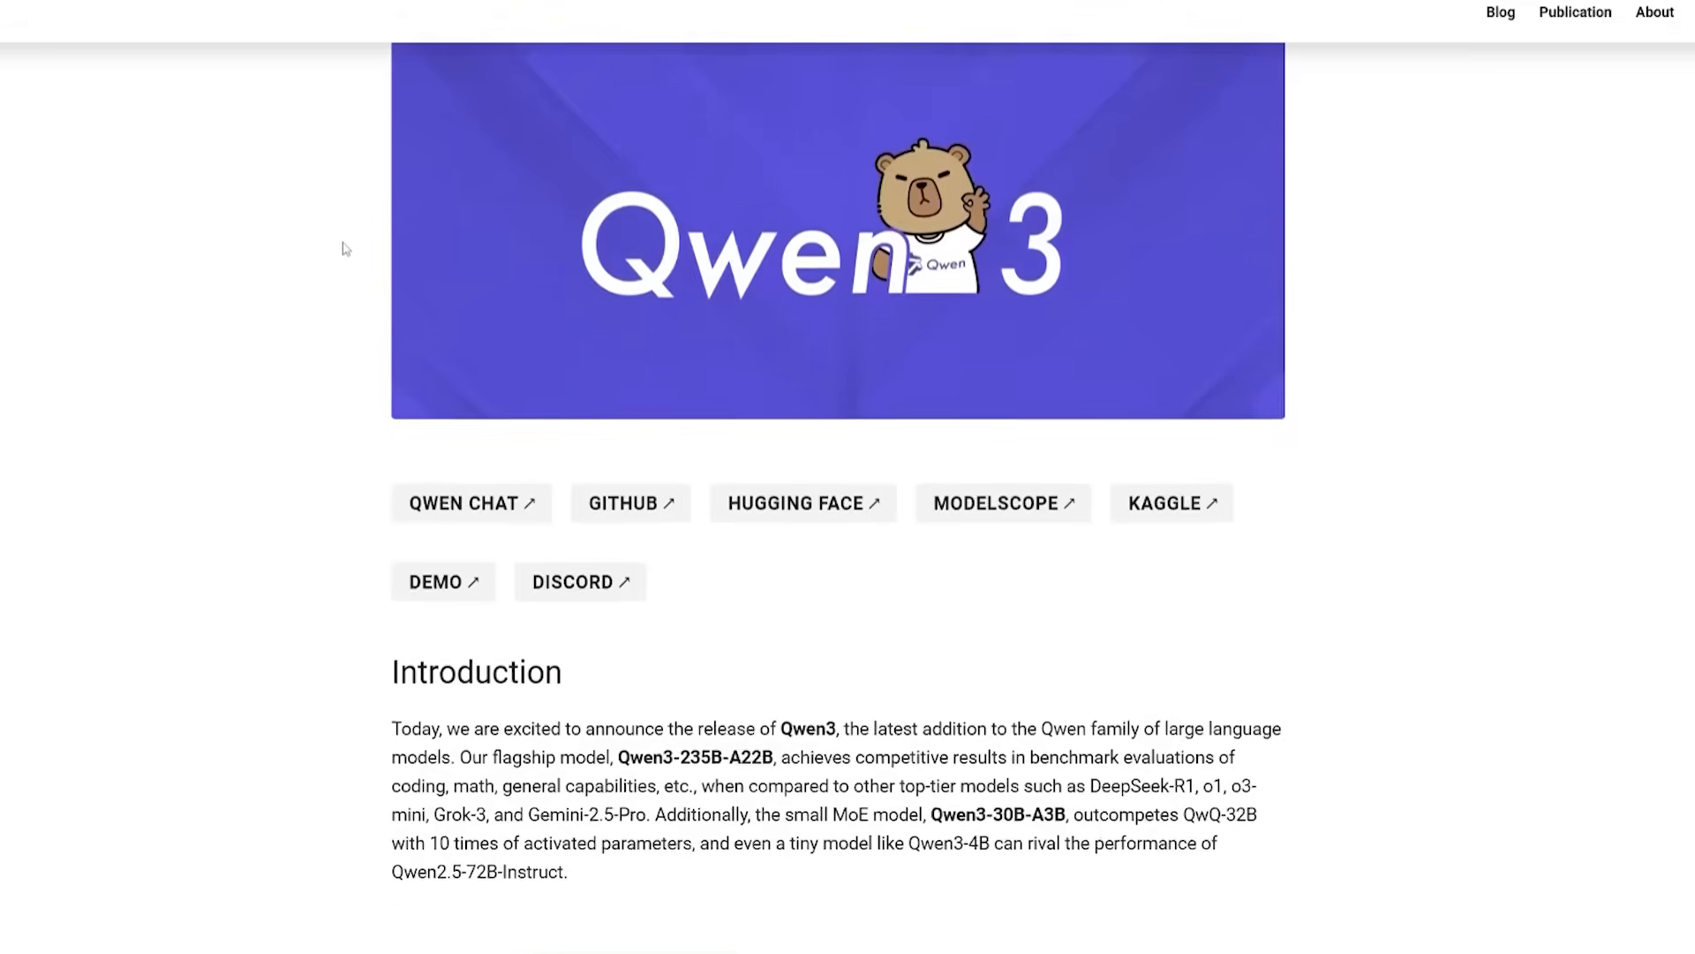
scroll("down", 3)
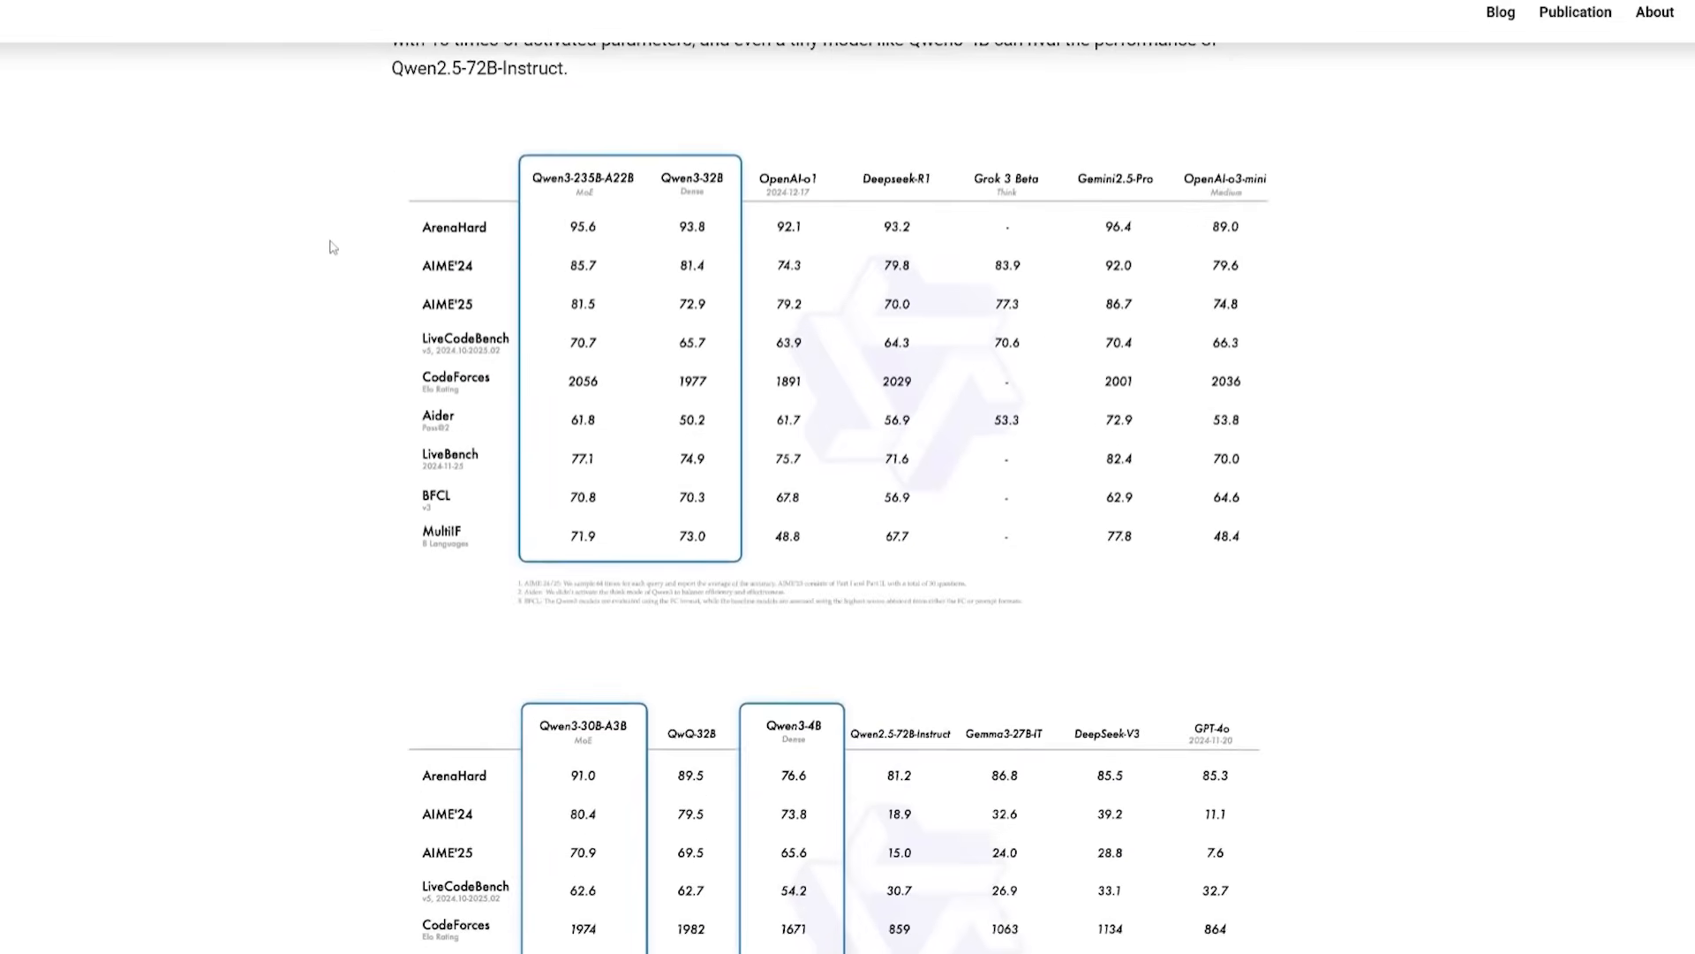